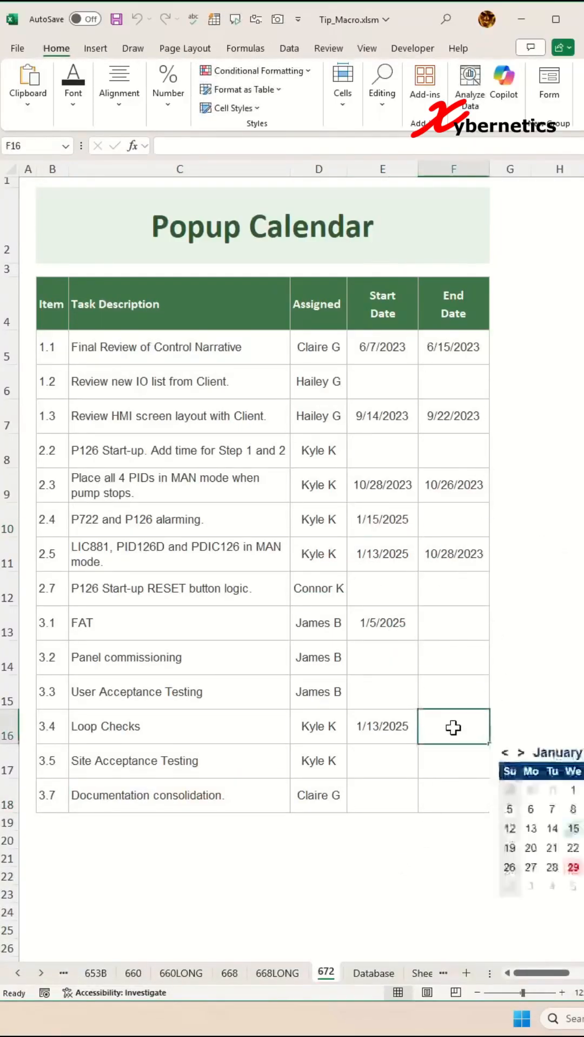
Select cell G8 outside E5:F18 so the popup calendar hides.
left_click(381, 691)
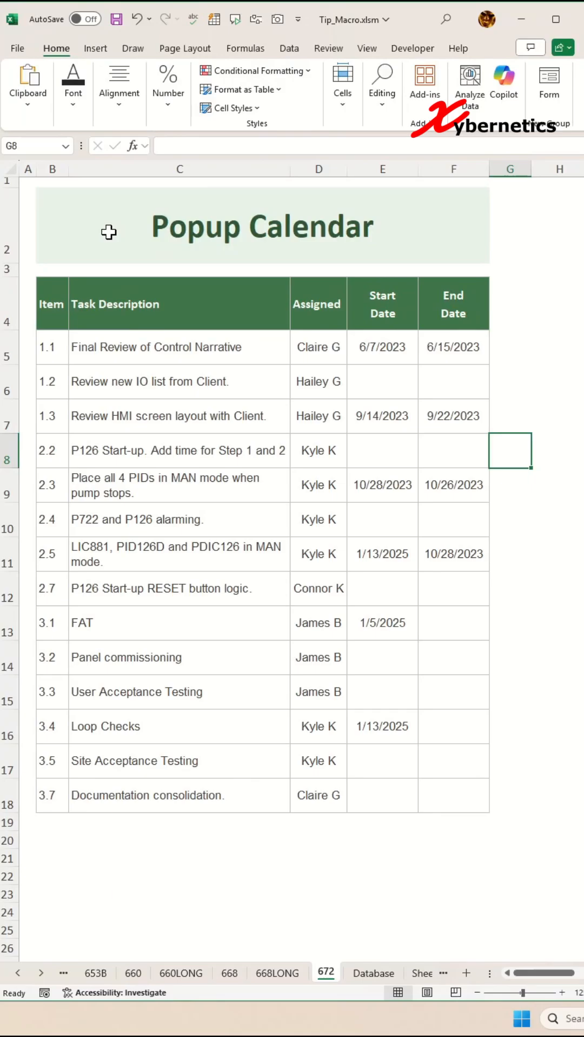
mouse_move(292, 438)
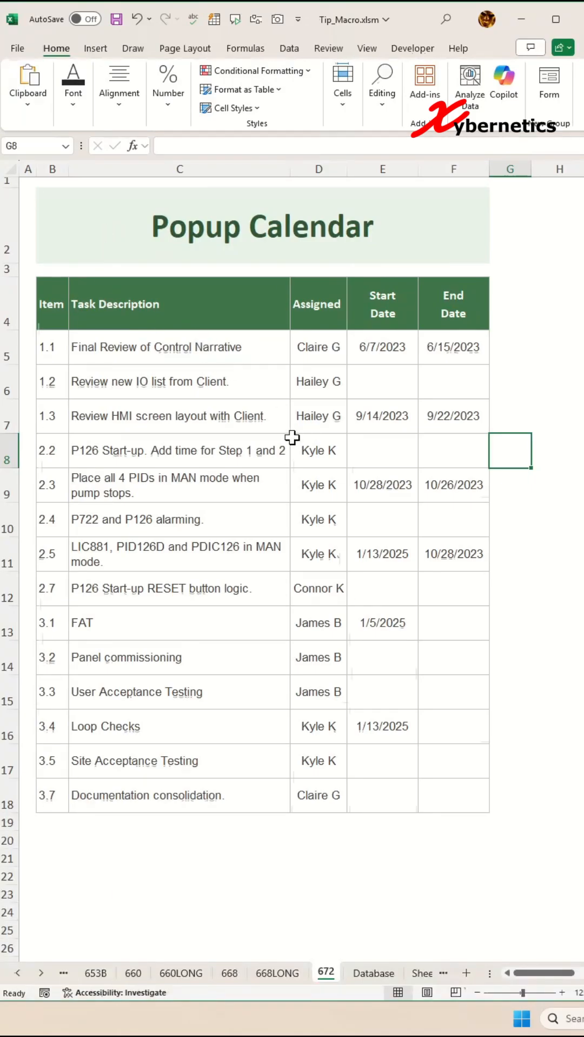
Tick Developer in Customize the Ribbon and confirm so its commands appear.
left_click(412, 47)
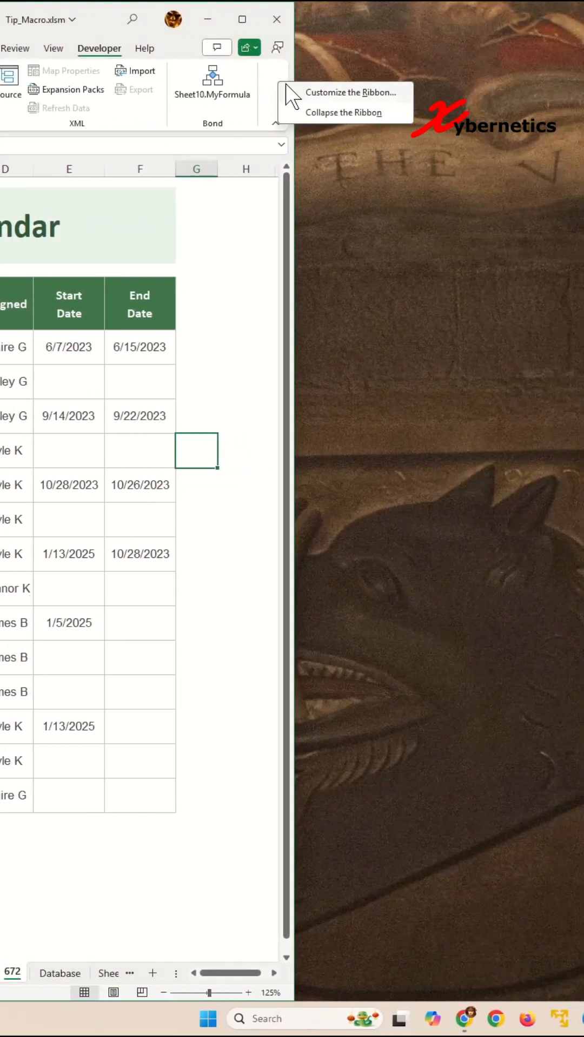
left_click(353, 91)
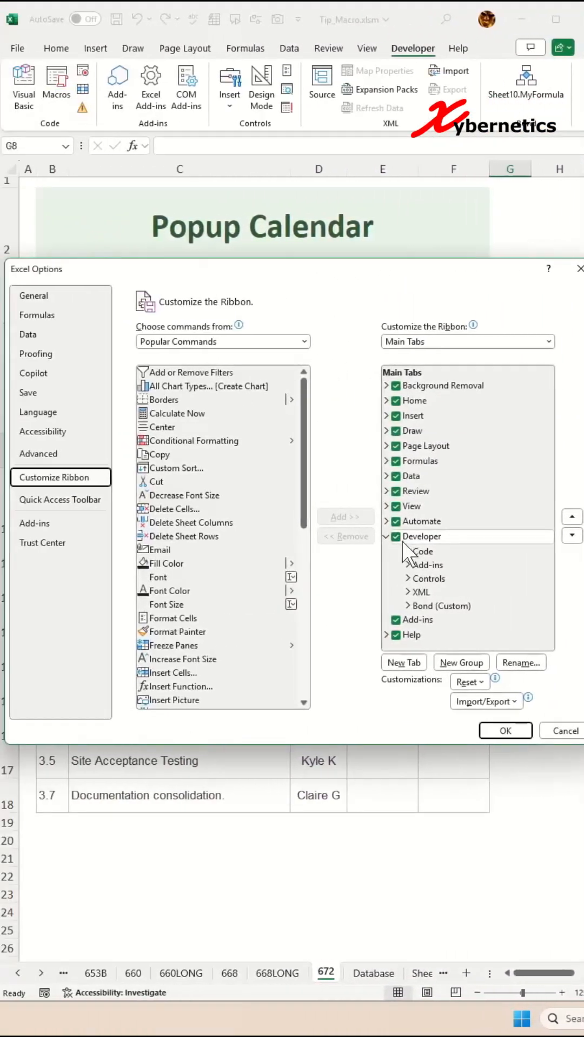
left_click(421, 537)
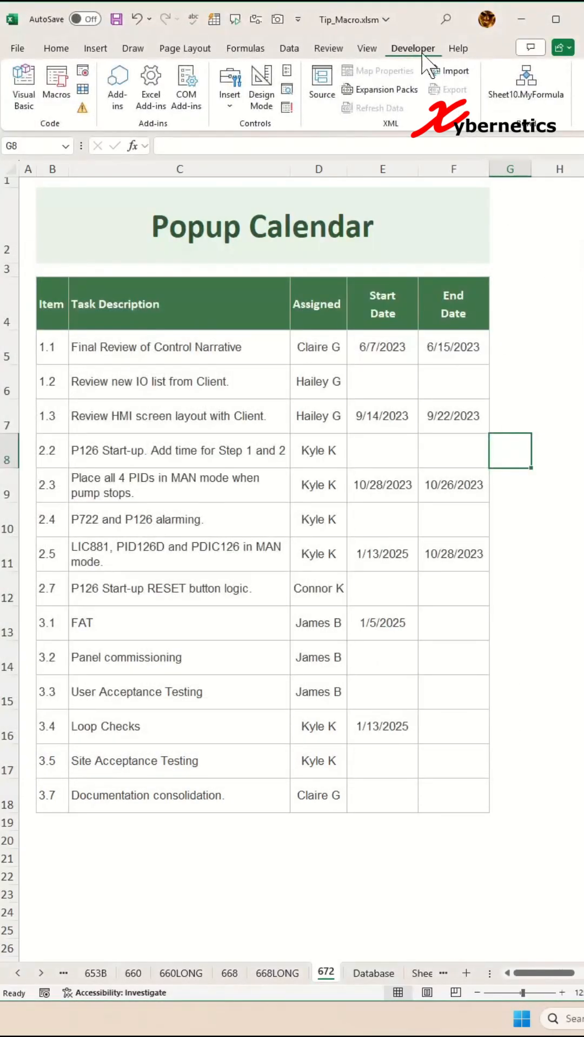
mouse_move(158, 136)
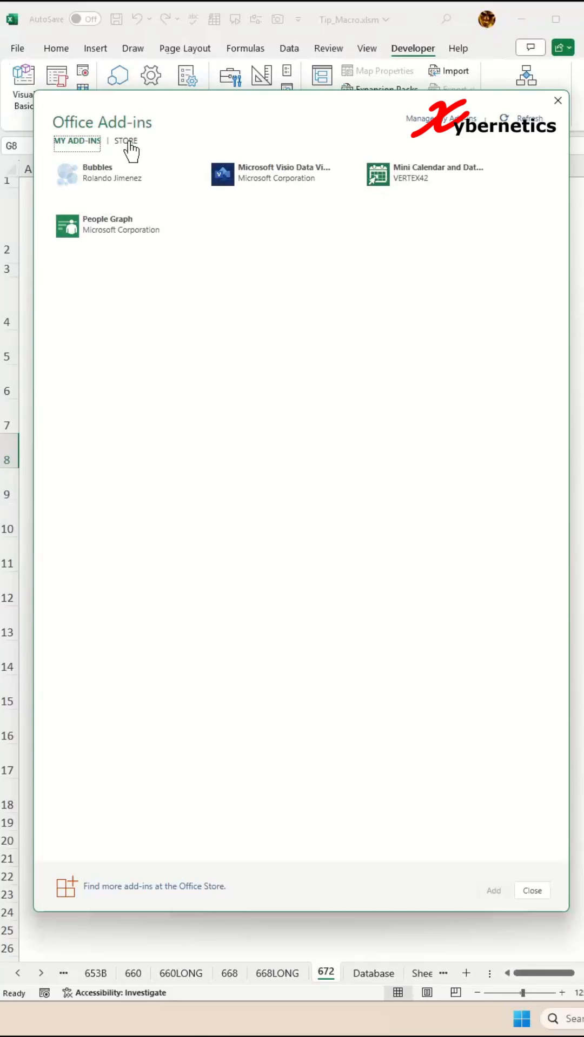
Search the Office add-in STORE for "calendar" to list Mini Calendar and Date Picker.
left_click(125, 140)
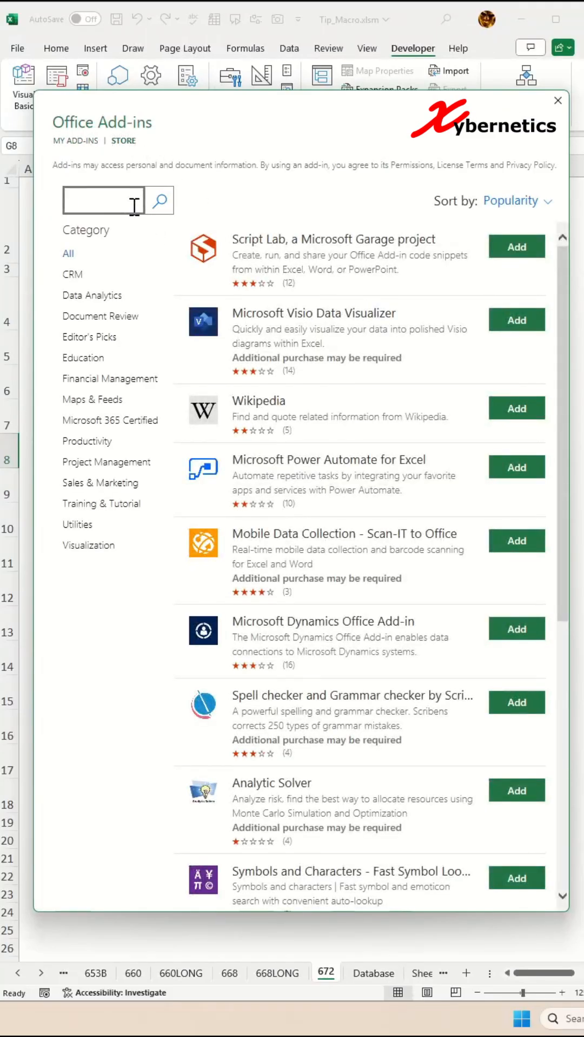
type("calendar")
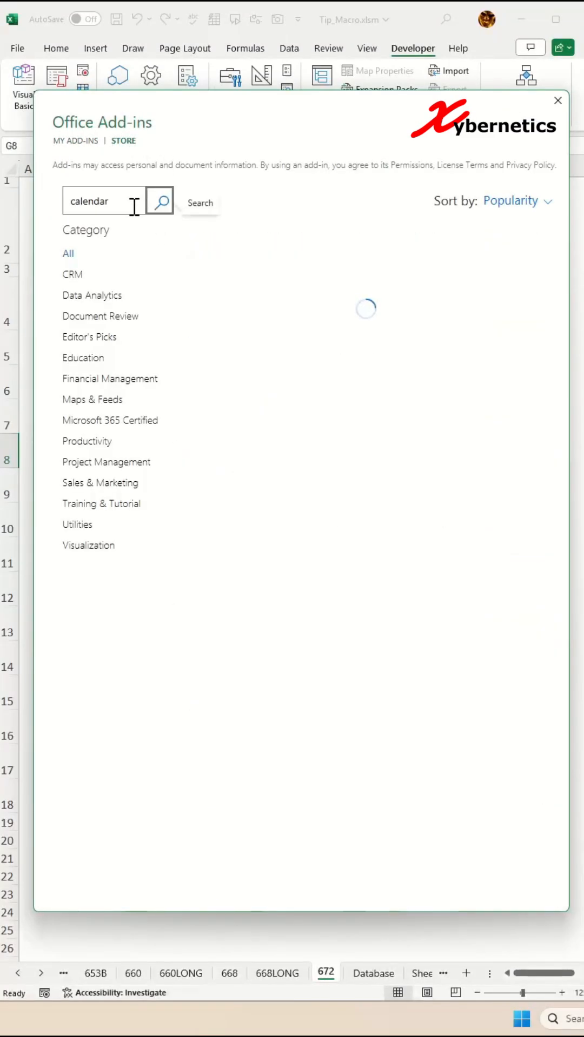
left_click(159, 201)
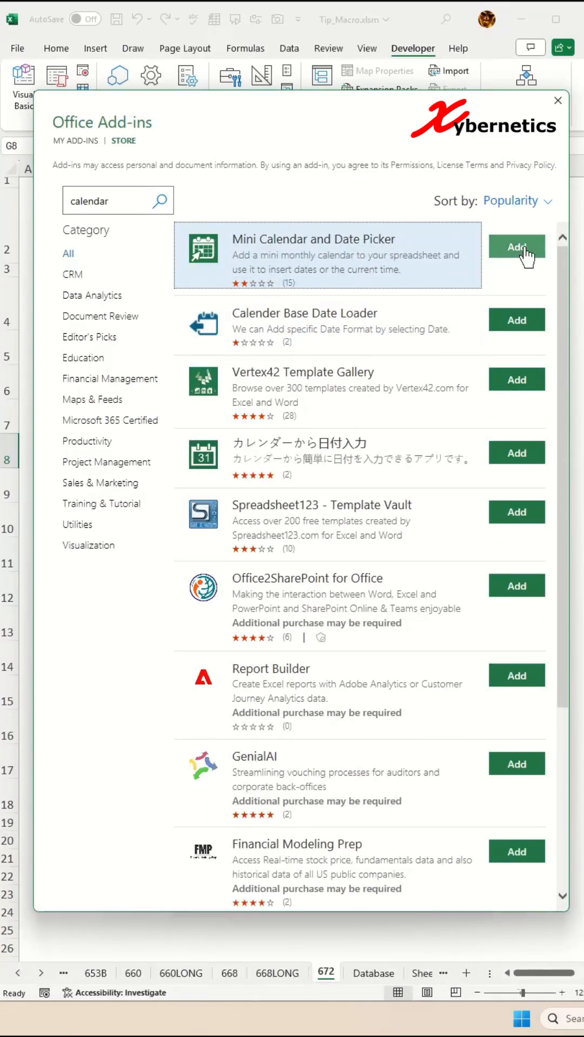
Add the Mini Calendar and Date Picker add-in onto the sheet over the task table.
left_click(516, 246)
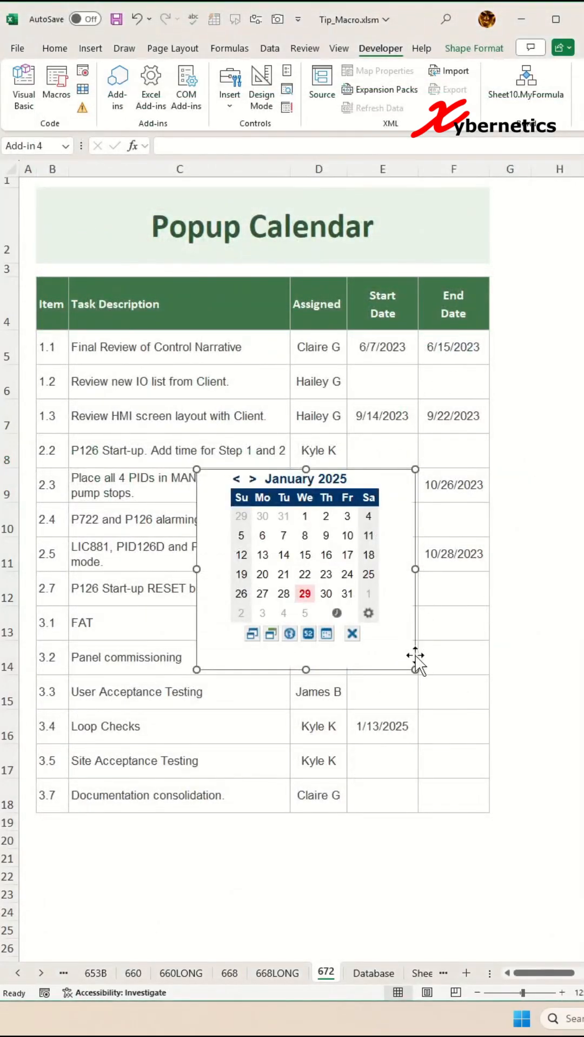
mouse_move(363, 473)
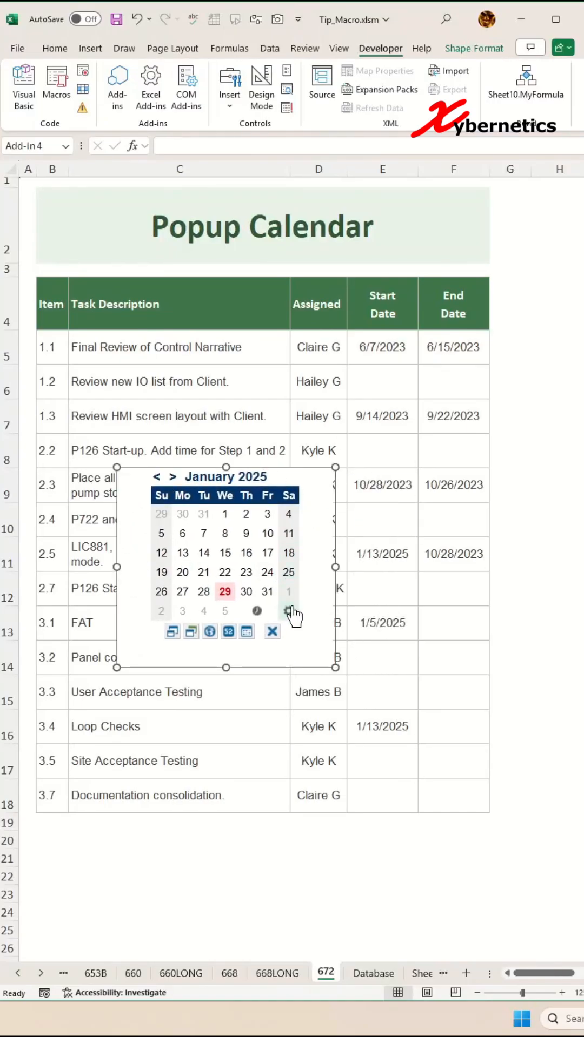
mouse_move(272, 631)
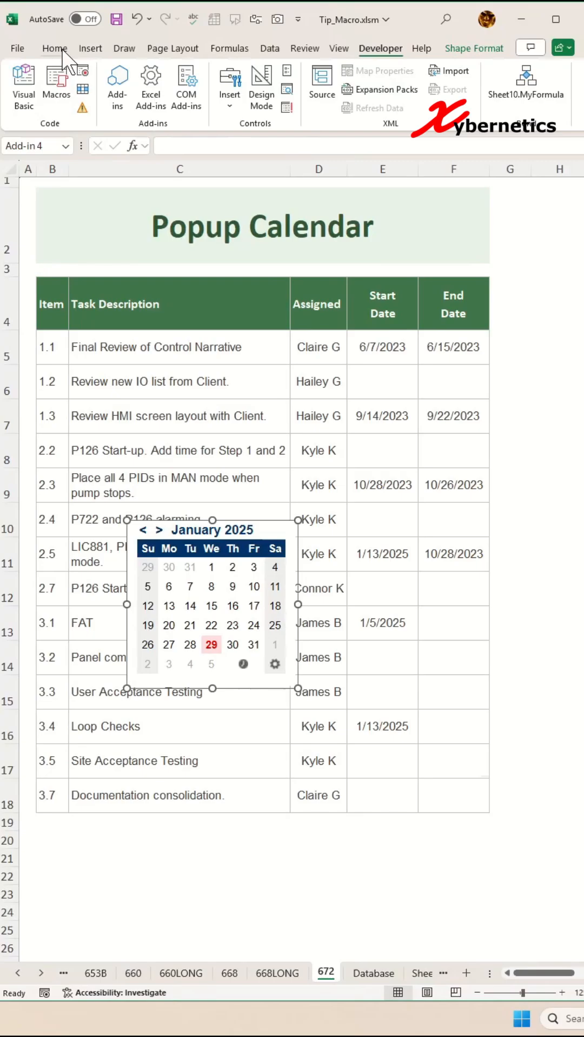
Return to Home and show the Selection Pane listing the sheet's objects via Find & Select.
left_click(54, 48)
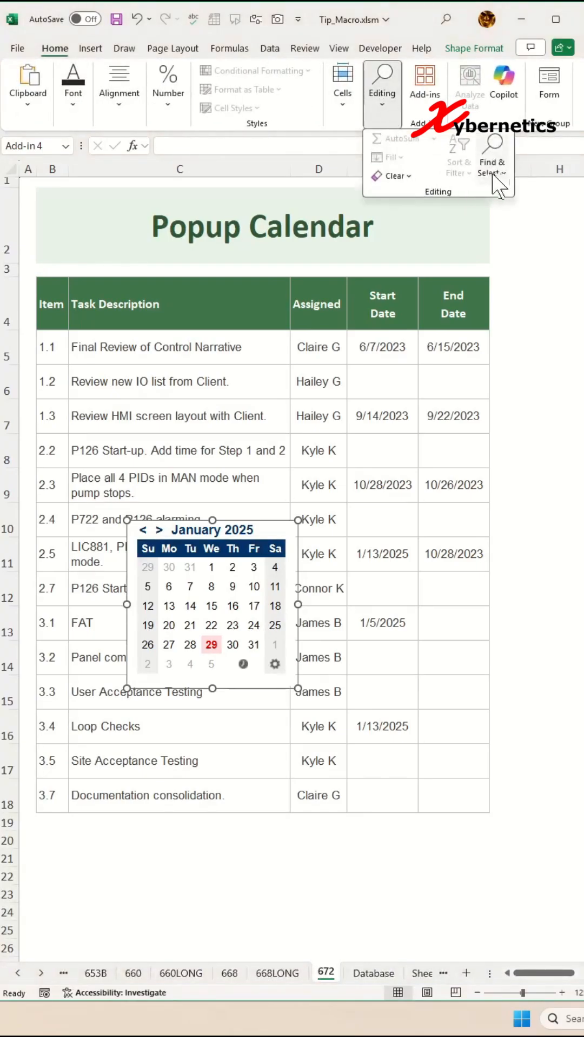
left_click(490, 156)
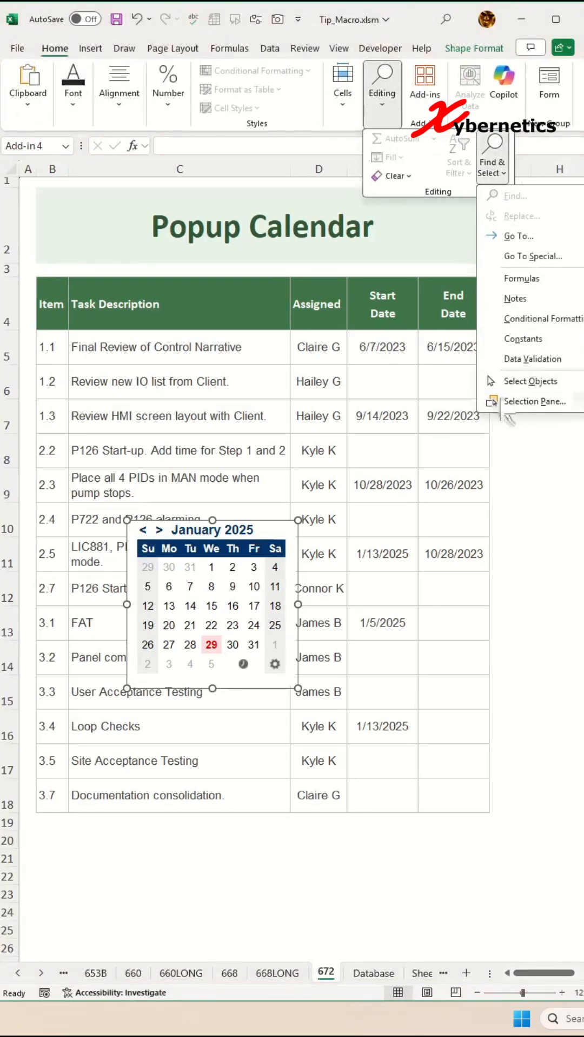
left_click(534, 402)
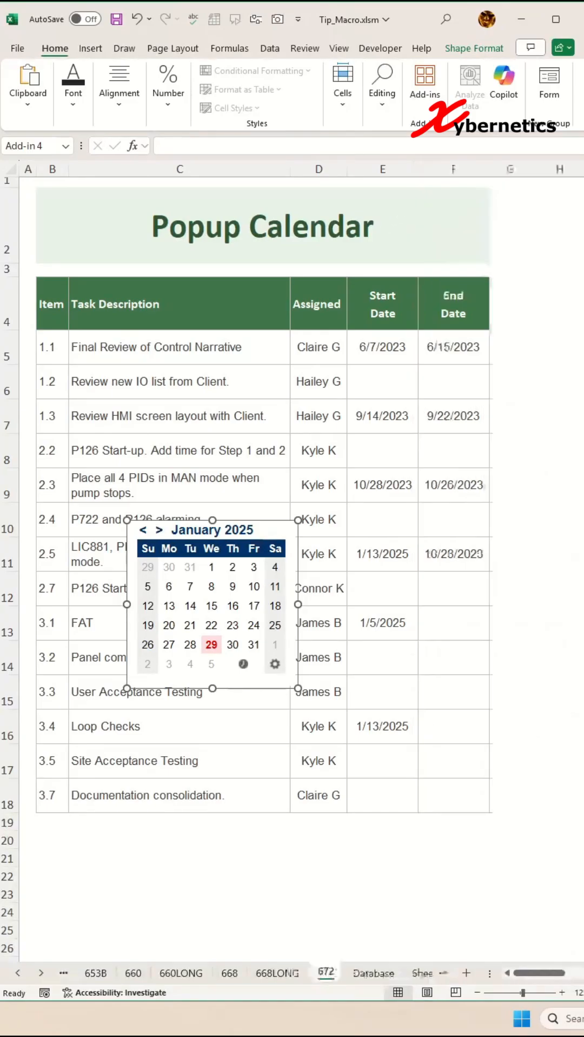
mouse_move(233, 850)
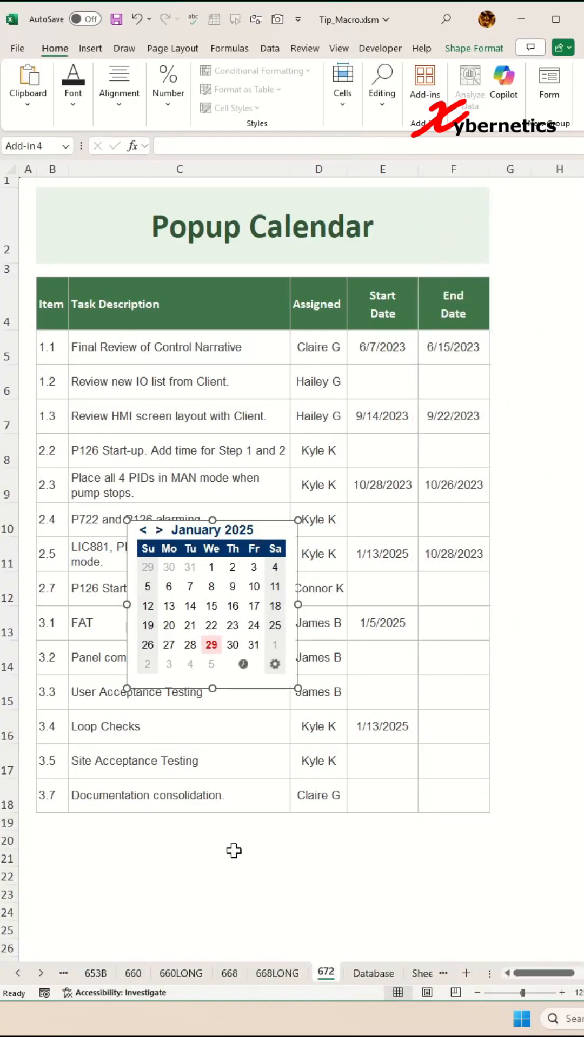
Show the Sheet73 VBA module with the RNG_CAL and NAME_CAL constants via Alt+F11.
key("alt+F11")
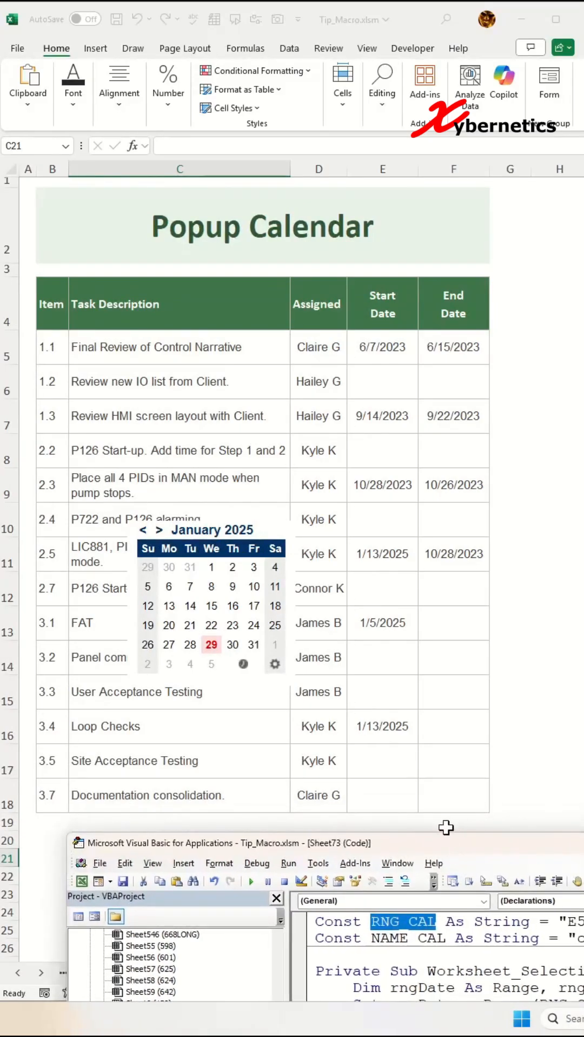
mouse_move(429, 598)
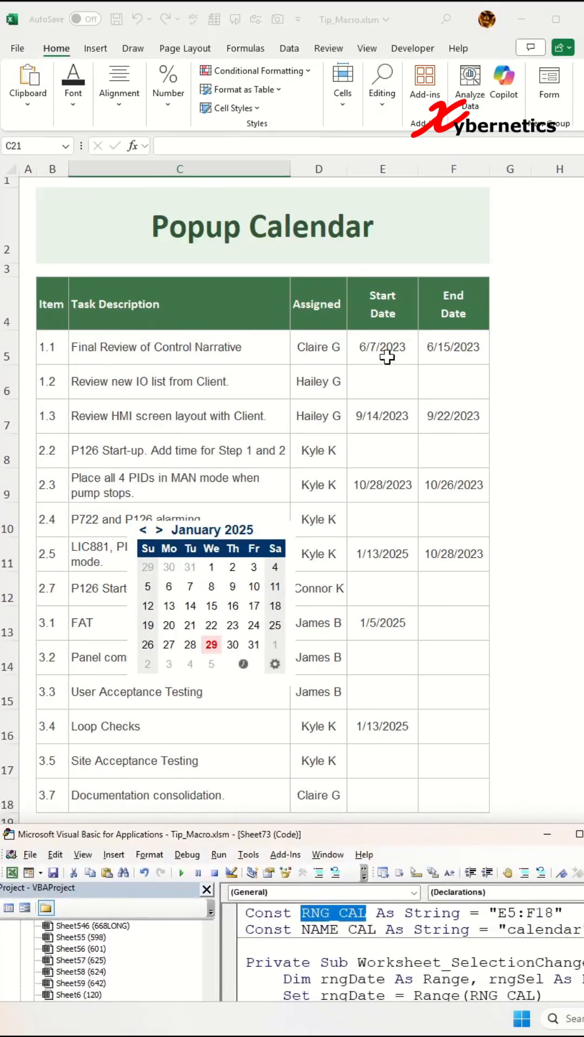
mouse_move(415, 370)
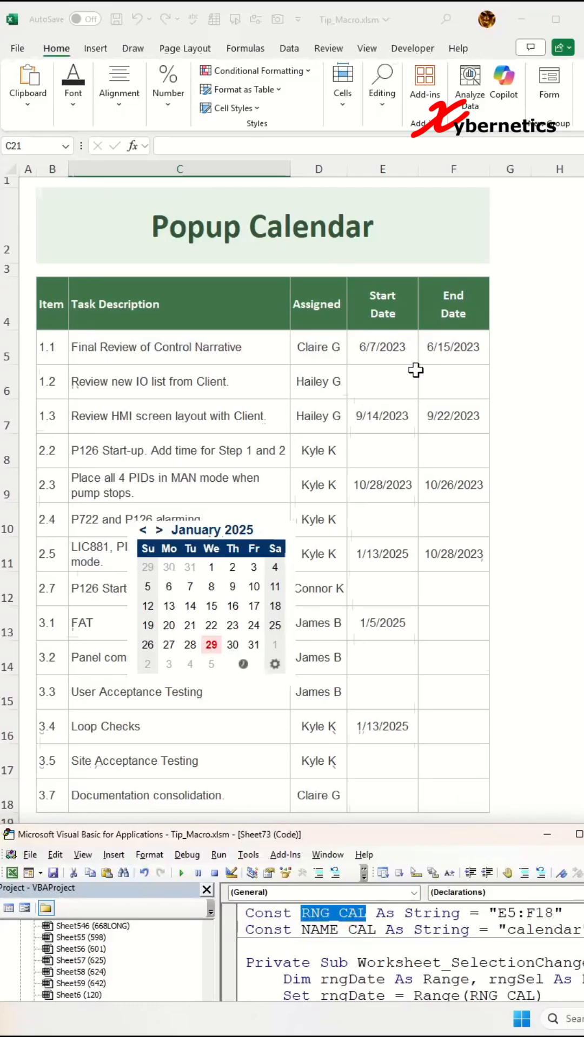
mouse_move(502, 547)
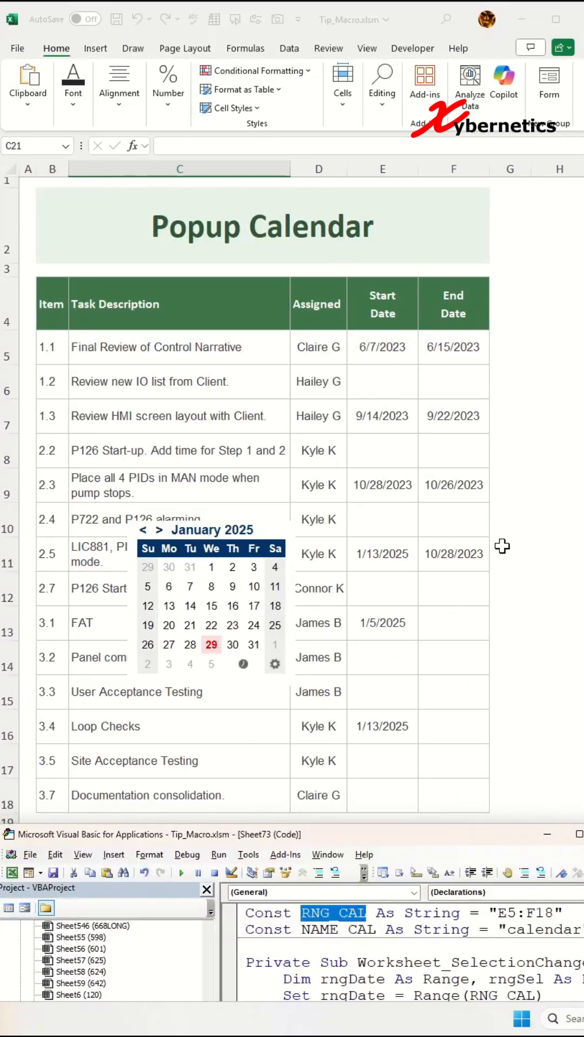
mouse_move(333, 658)
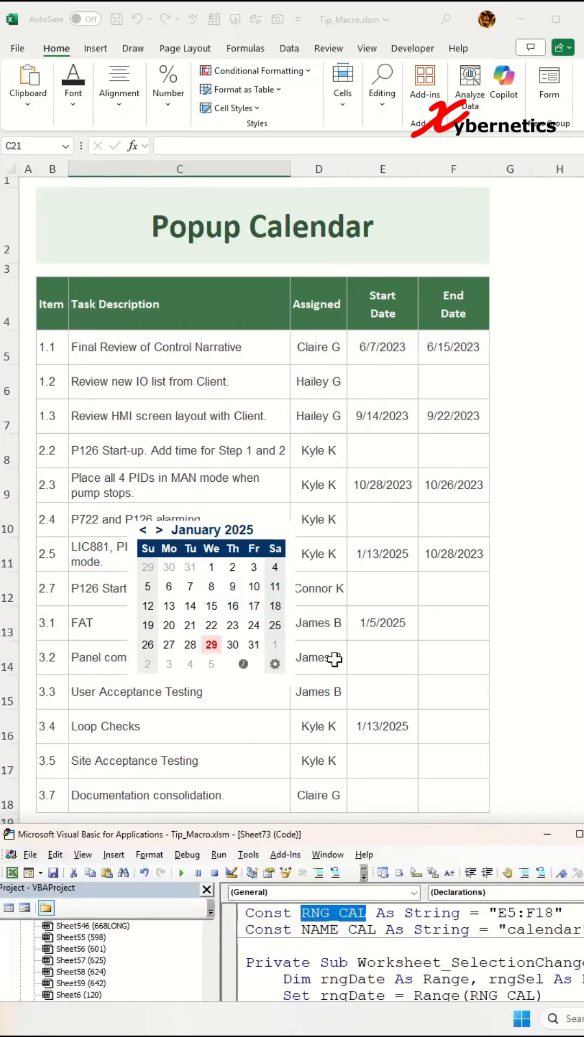
mouse_move(54, 875)
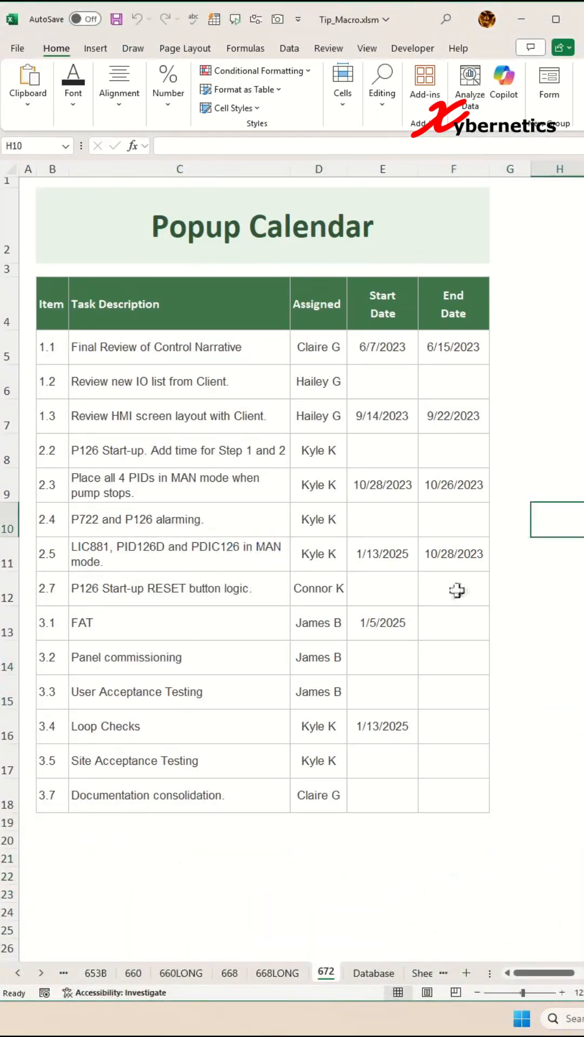
Insert 1/15/2025 as item 2.4's start and 1/6/2025 as Loop Checks' end from the popup calendar.
left_click(179, 796)
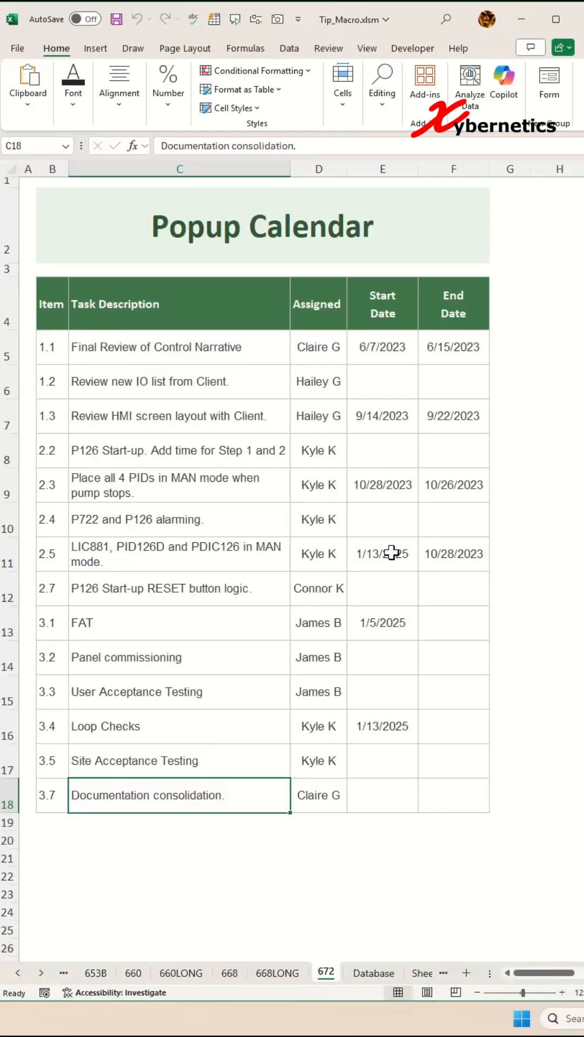
left_click(382, 519)
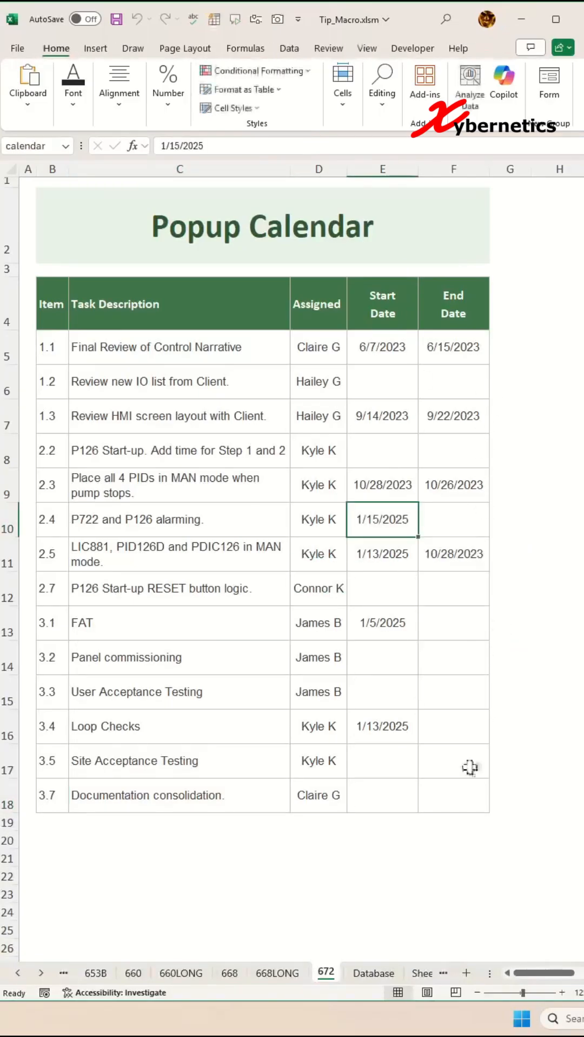
left_click(453, 726)
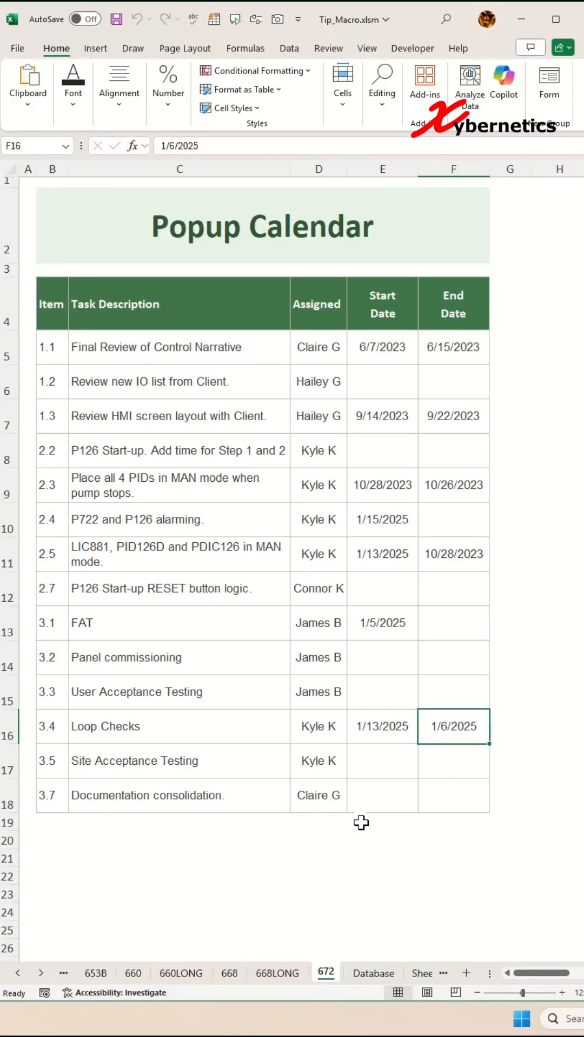